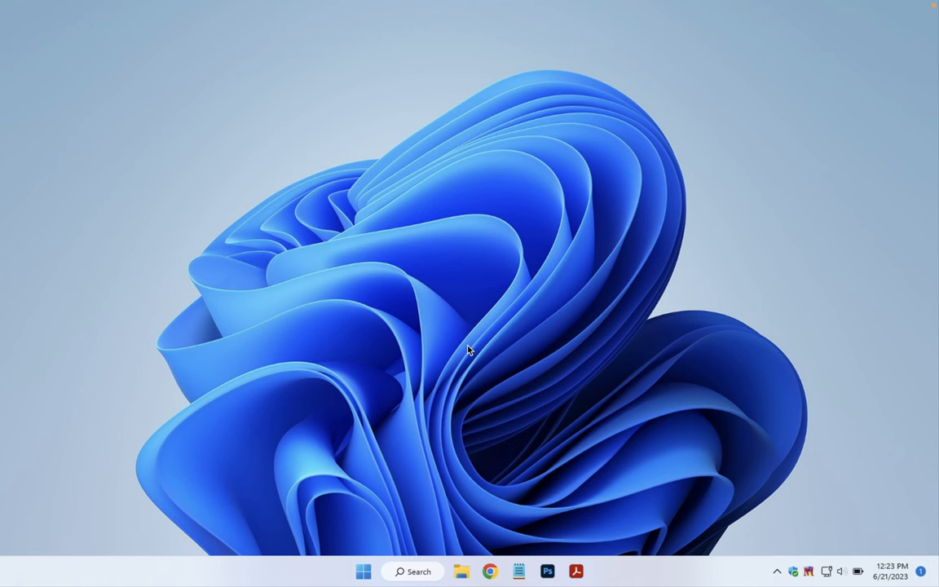
pyautogui.moveTo(459, 463)
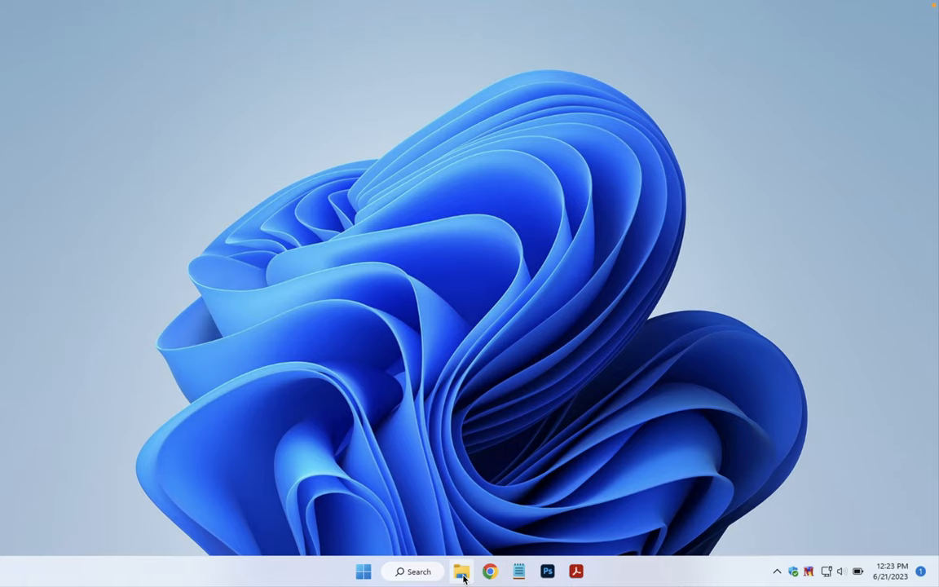
# Launch File Explorer from the taskbar or the Start right-click menu, opening This PC
pyautogui.click(461, 571)
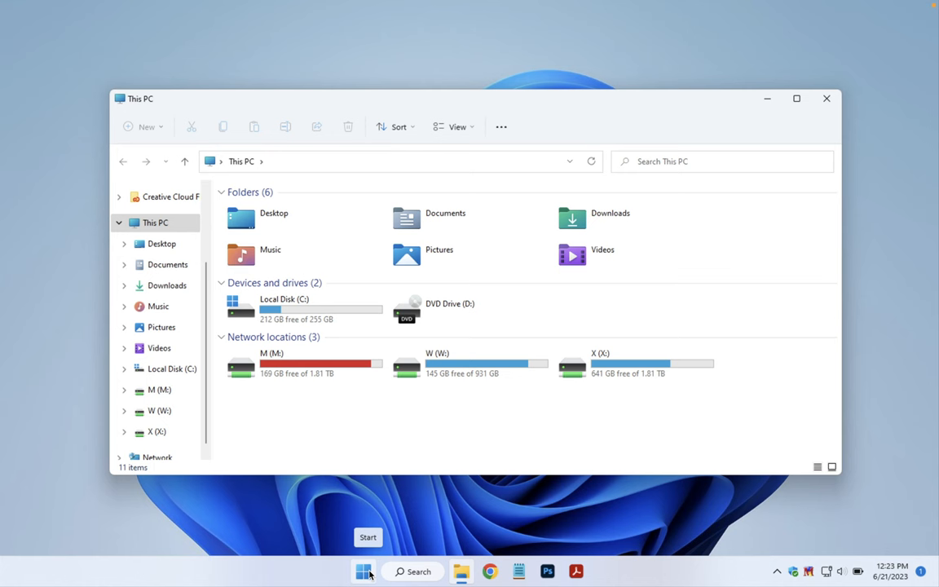
pyautogui.rightClick(364, 571)
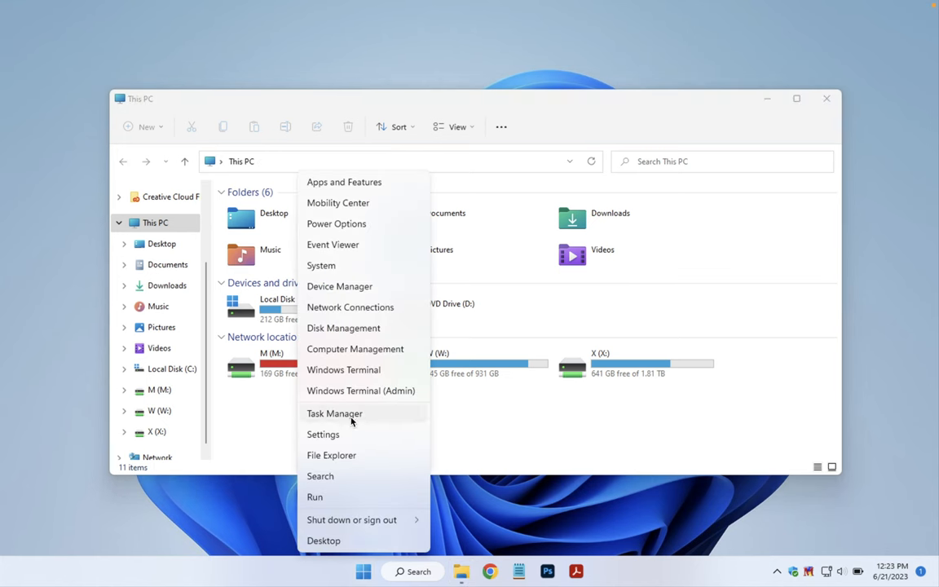
pyautogui.moveTo(331, 455)
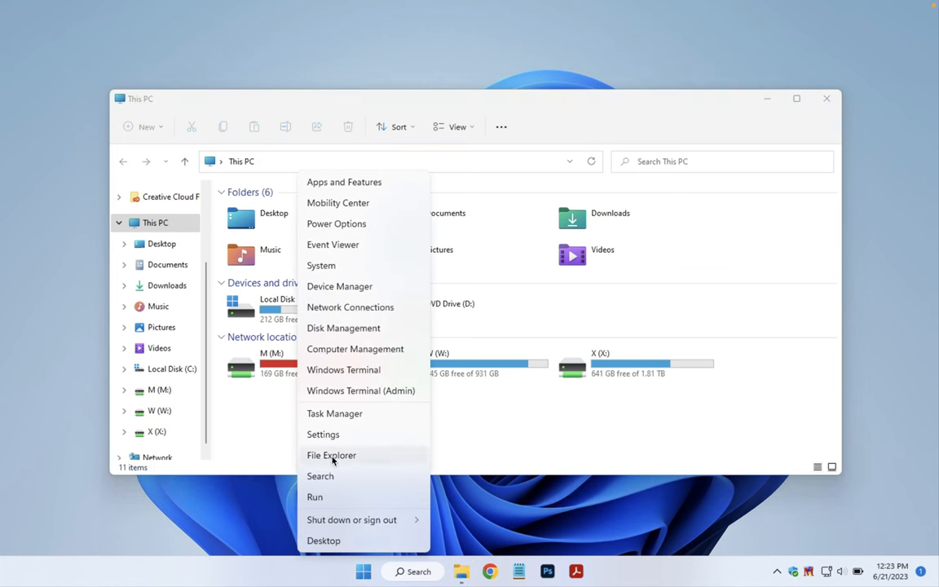
pyautogui.click(331, 455)
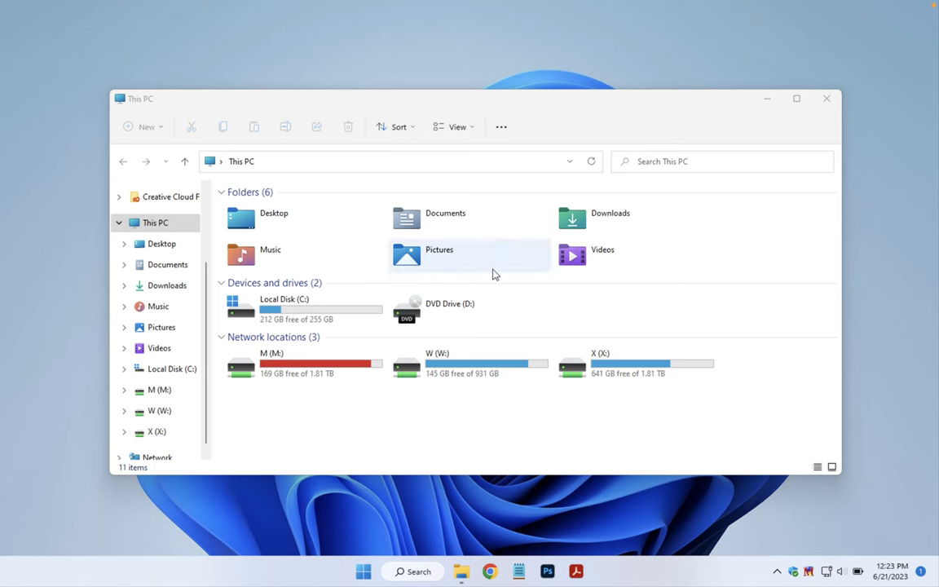
pyautogui.moveTo(428, 219)
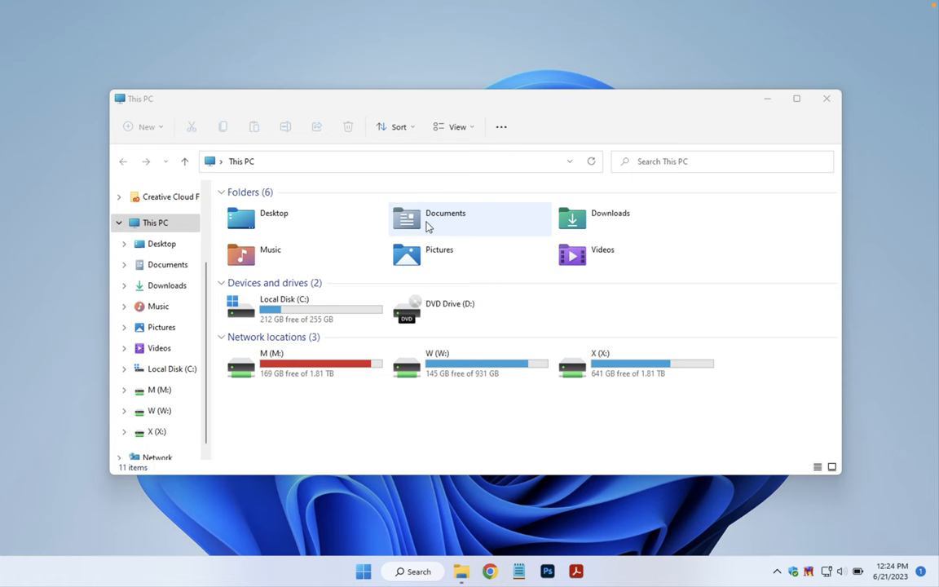
# Open Documents from This PC, showing two folders and one PDF
pyautogui.doubleClick(445, 218)
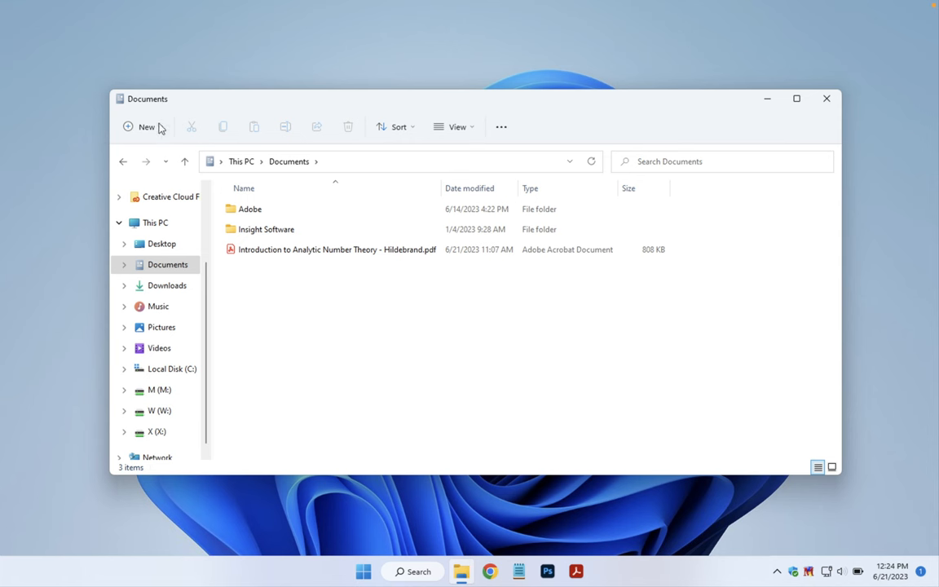
pyautogui.moveTo(146, 131)
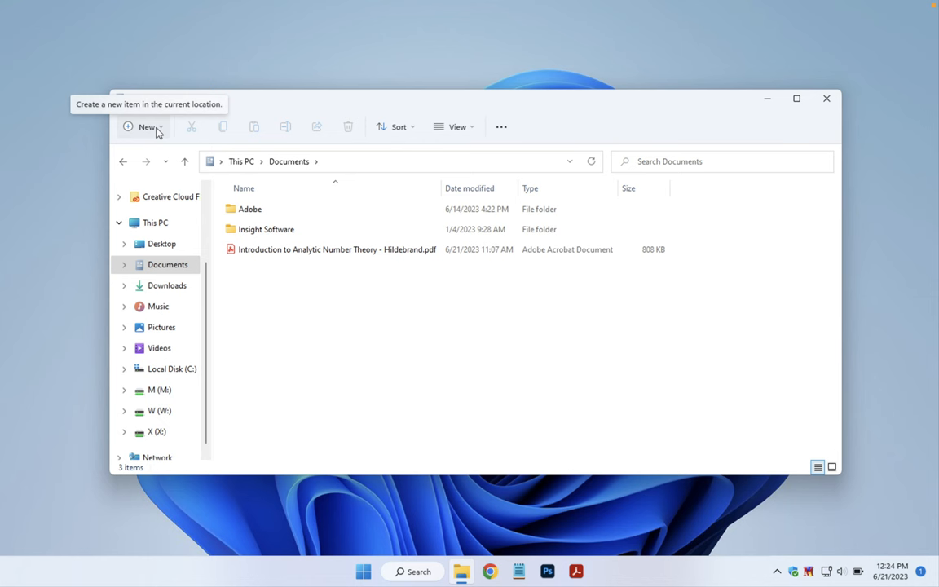
# Add a new folder to Documents and name it 'Backups'
pyautogui.click(142, 126)
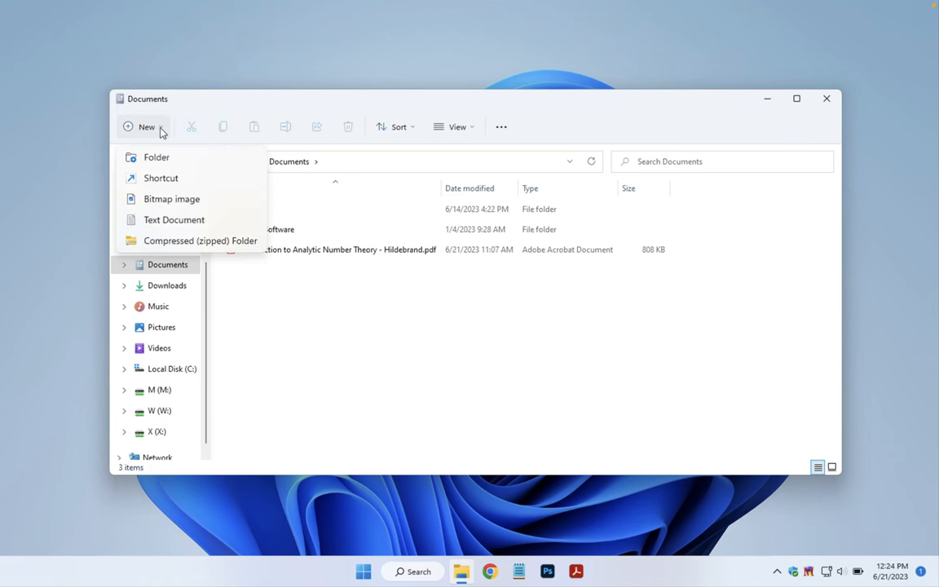
pyautogui.moveTo(157, 157)
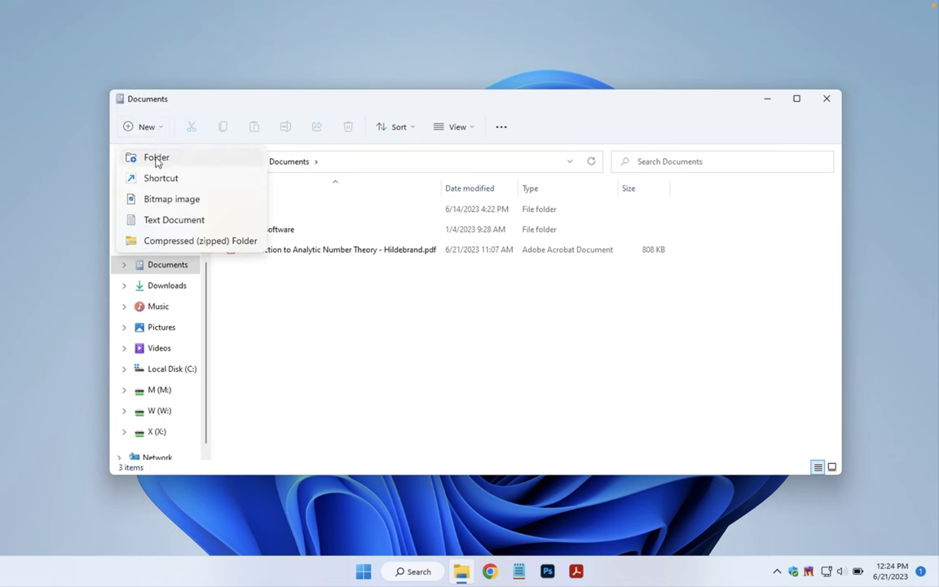
pyautogui.click(156, 158)
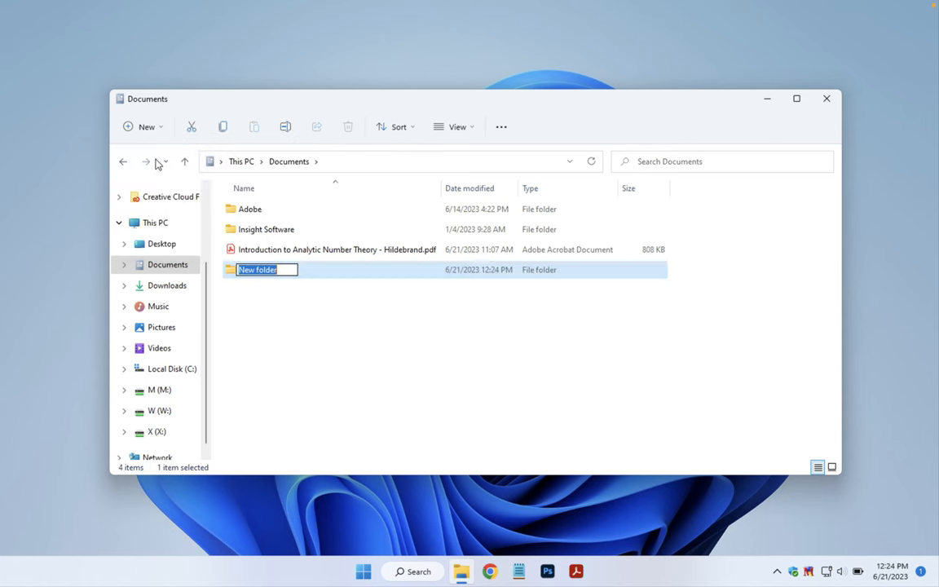
pyautogui.moveTo(156, 161)
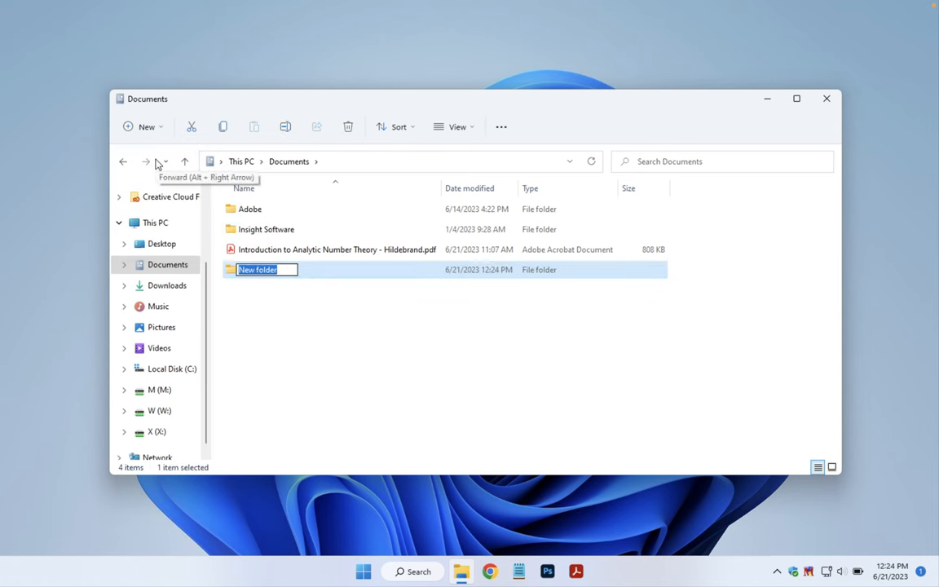
pyautogui.moveTo(307, 168)
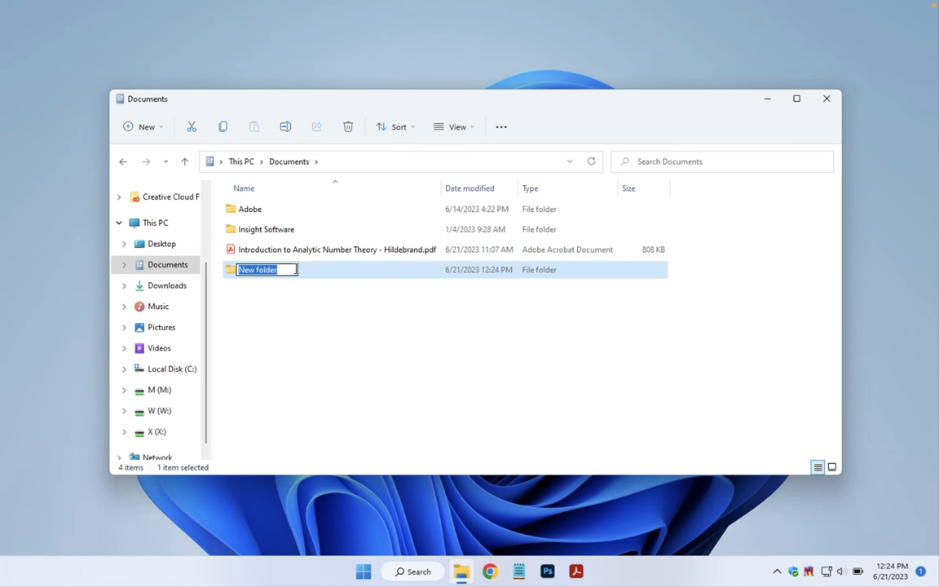
pyautogui.moveTo(296, 300)
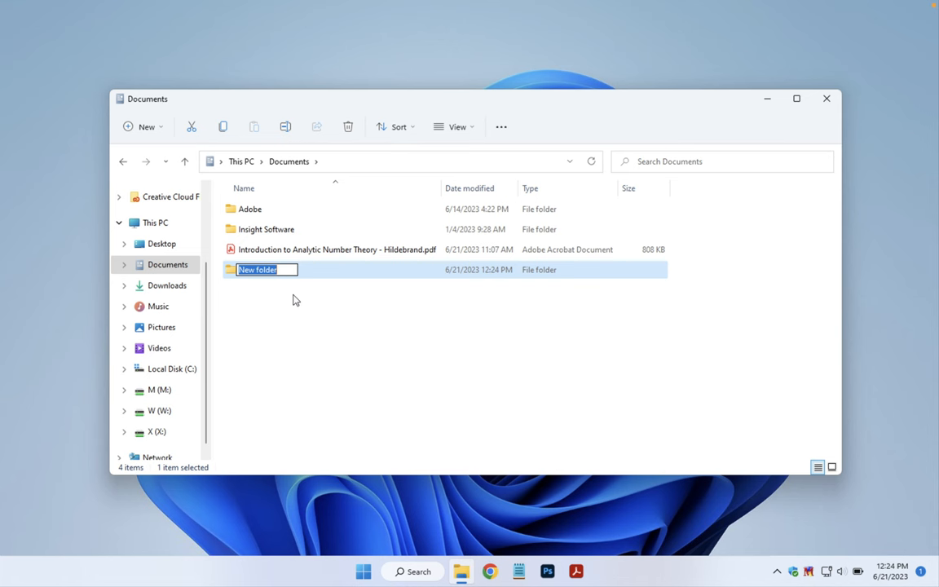
pyautogui.write('Backups')
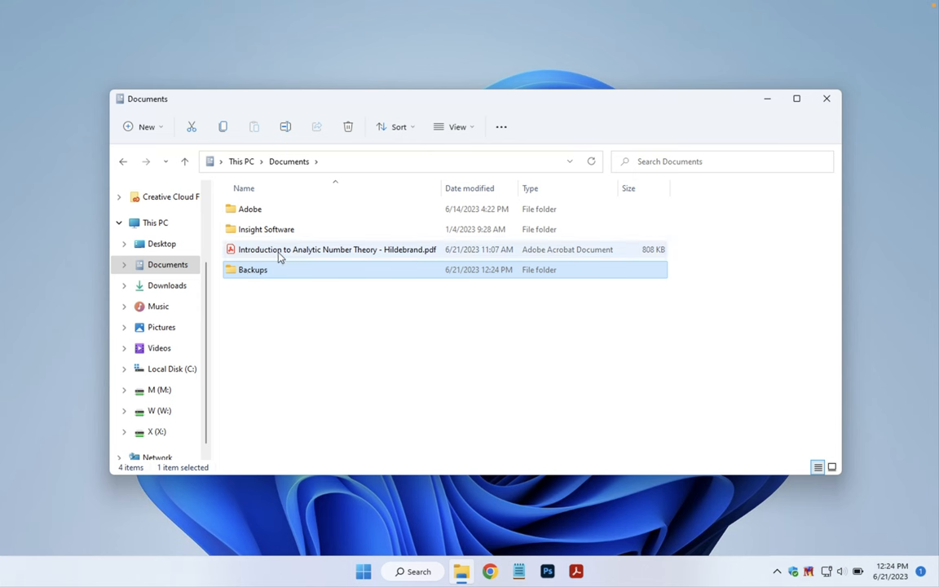
# Paste a copy of the Introduction to Analytic Number Theory PDF into Backups, then return to Documents
pyautogui.rightClick(336, 250)
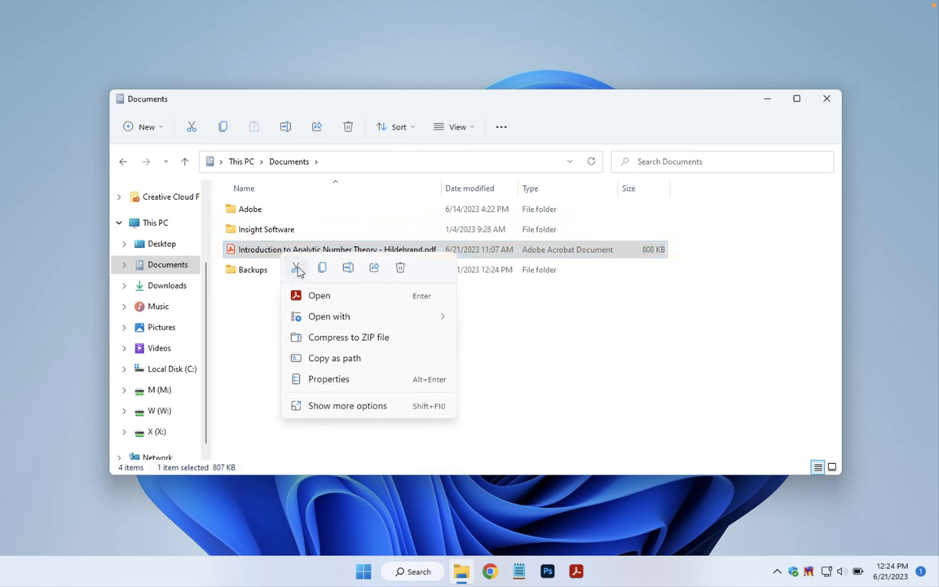
pyautogui.moveTo(323, 269)
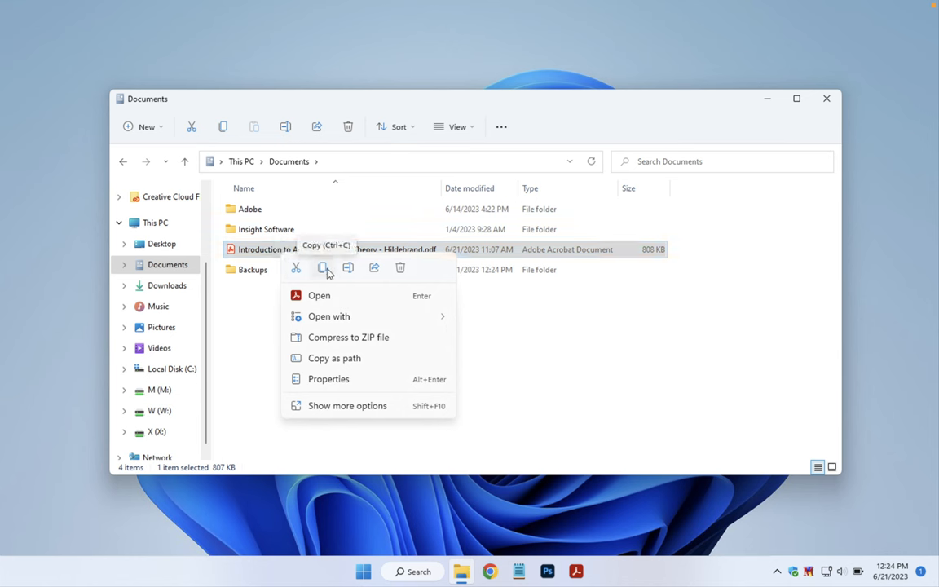
pyautogui.click(325, 268)
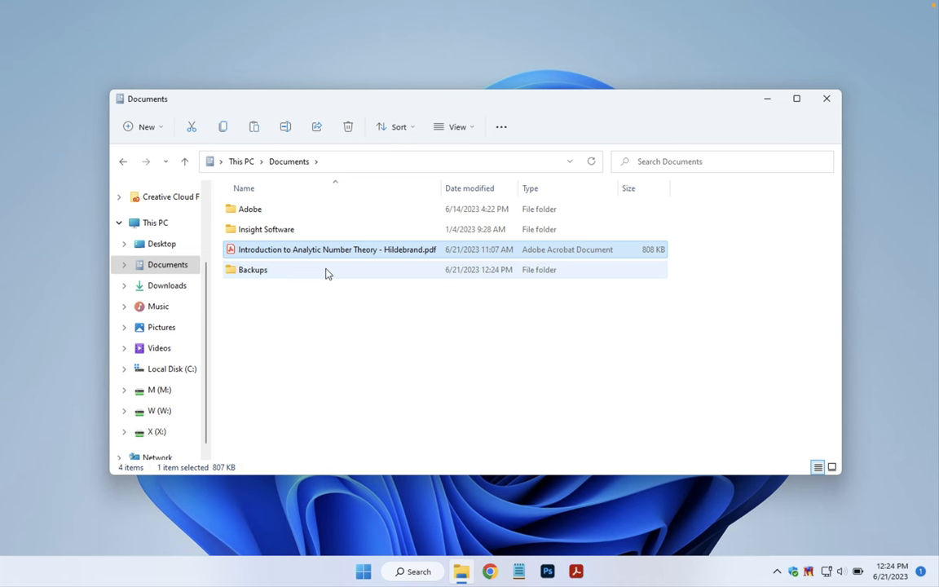
pyautogui.doubleClick(253, 270)
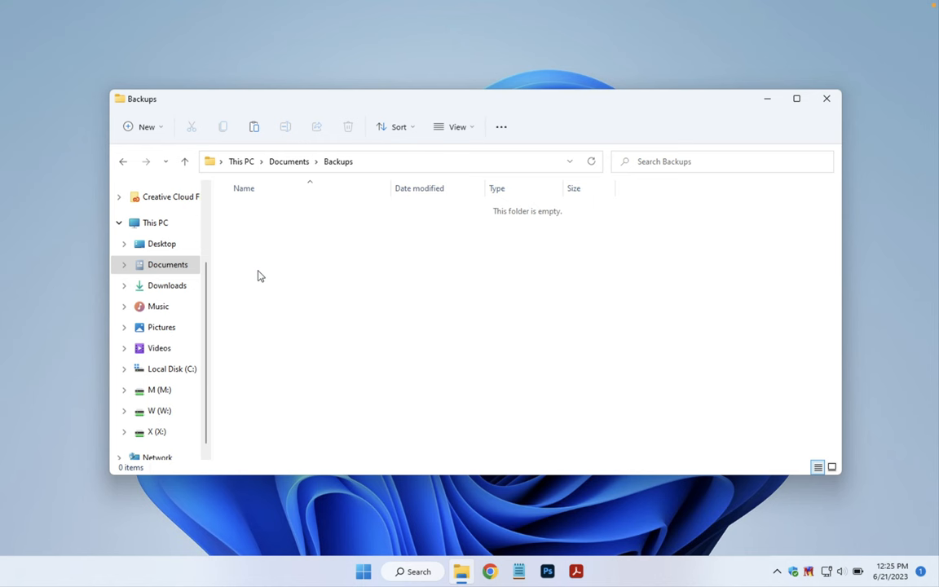
pyautogui.rightClick(261, 276)
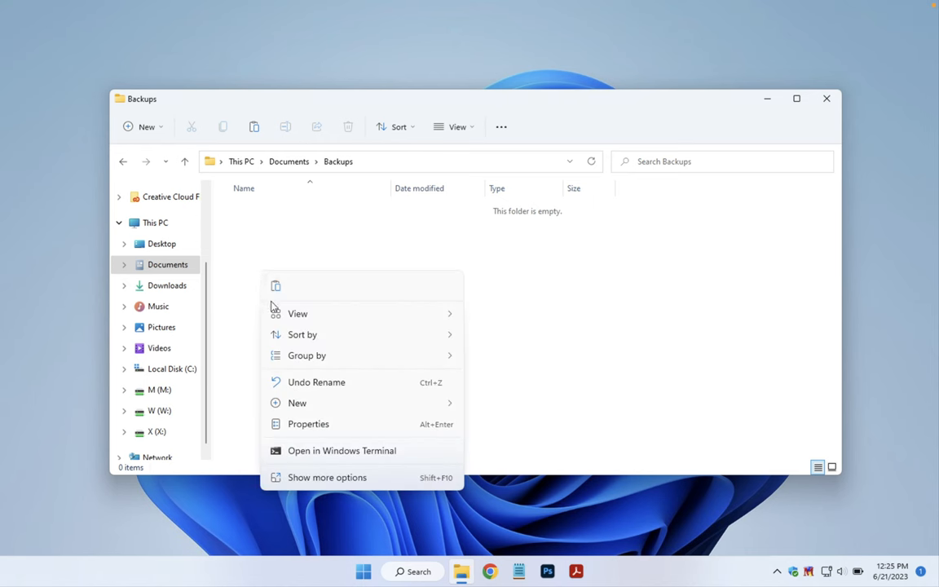
pyautogui.click(275, 292)
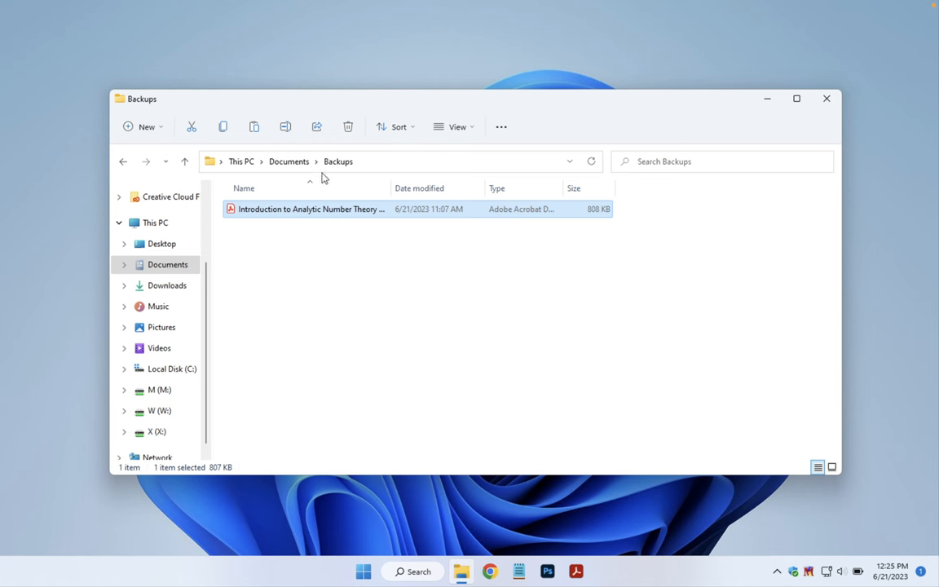
pyautogui.moveTo(309, 171)
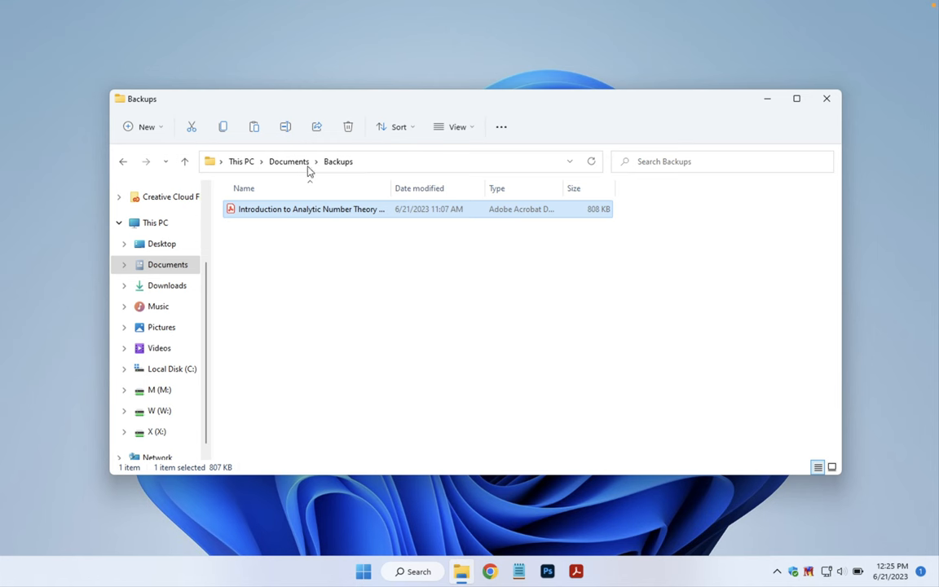
pyautogui.click(289, 160)
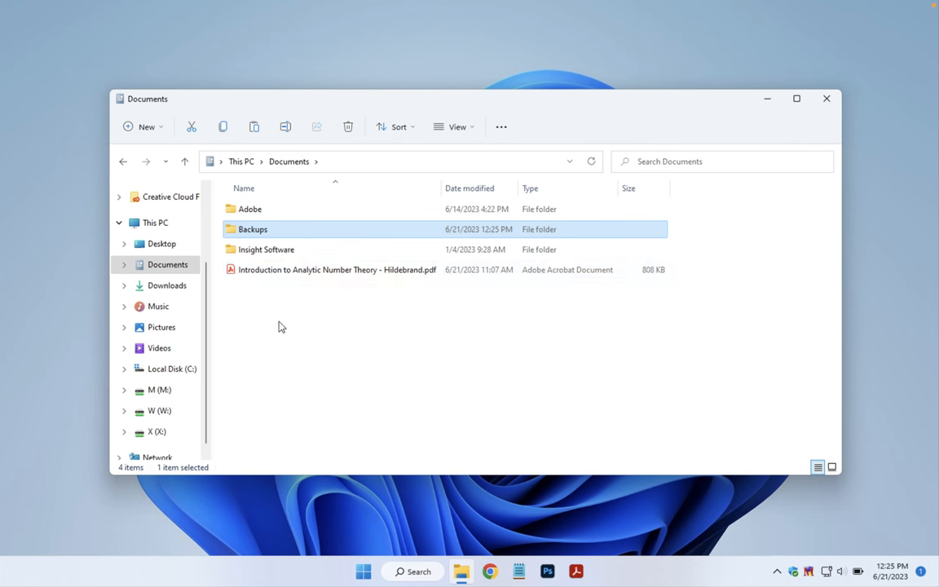
pyautogui.moveTo(248, 327)
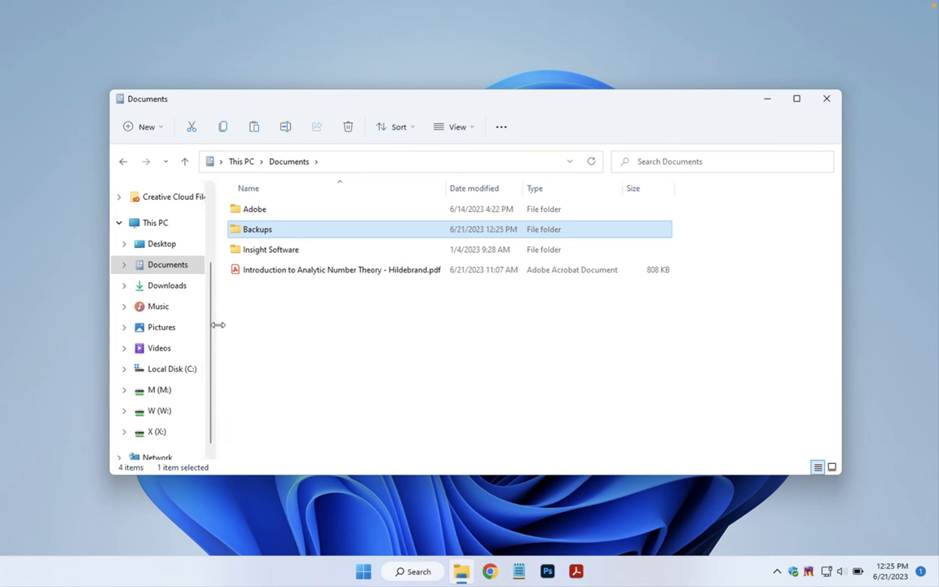
# Drag the navigation pane's right edge wider so folder names show in full
pyautogui.moveTo(218, 325); pyautogui.dragTo(291, 340)
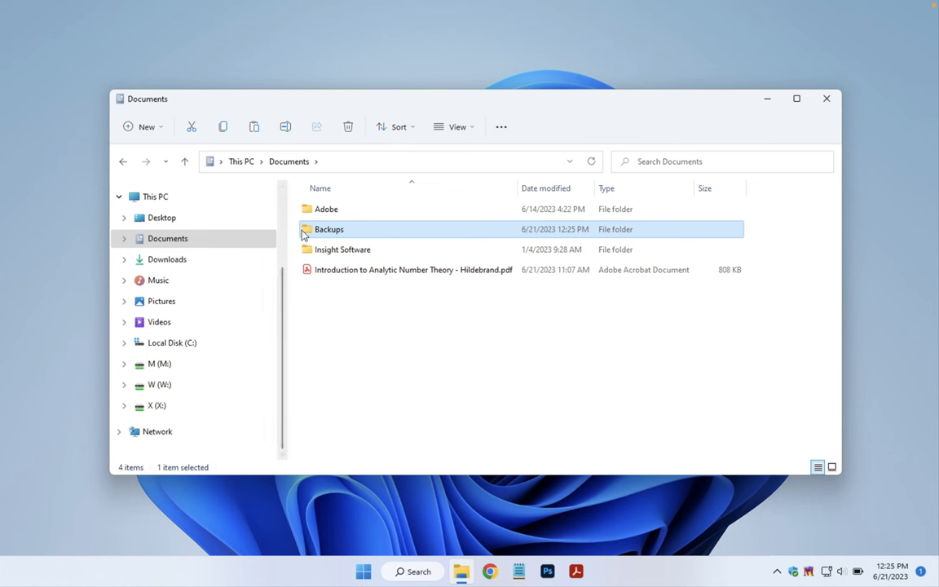
# Expand Documents in the folder tree to reveal Adobe, Backups and Insight Software
pyautogui.click(168, 238)
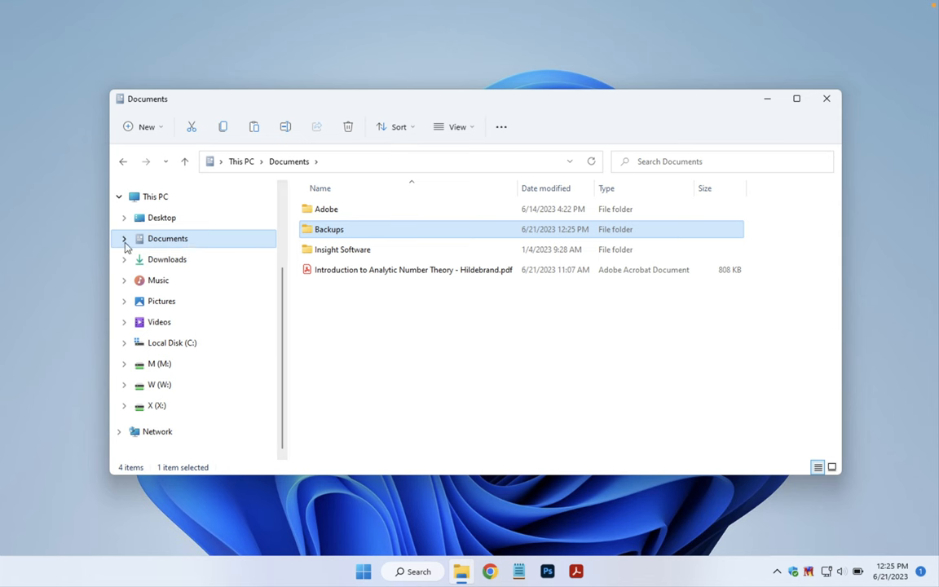
pyautogui.click(124, 238)
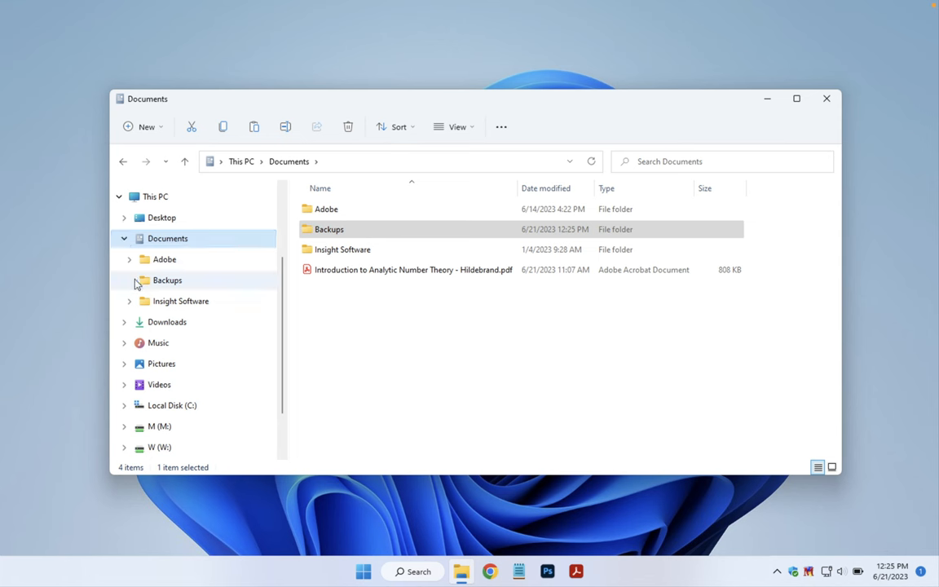
pyautogui.moveTo(163, 287)
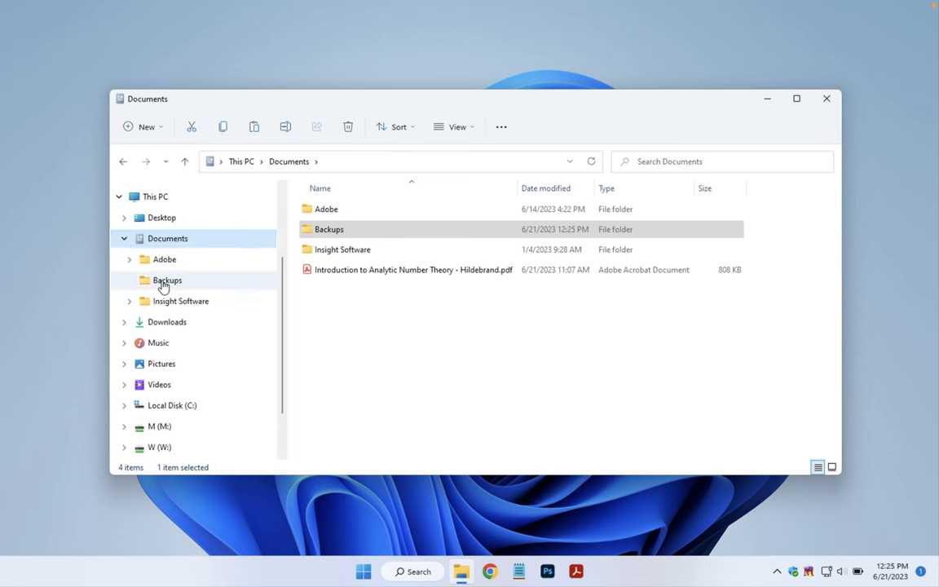